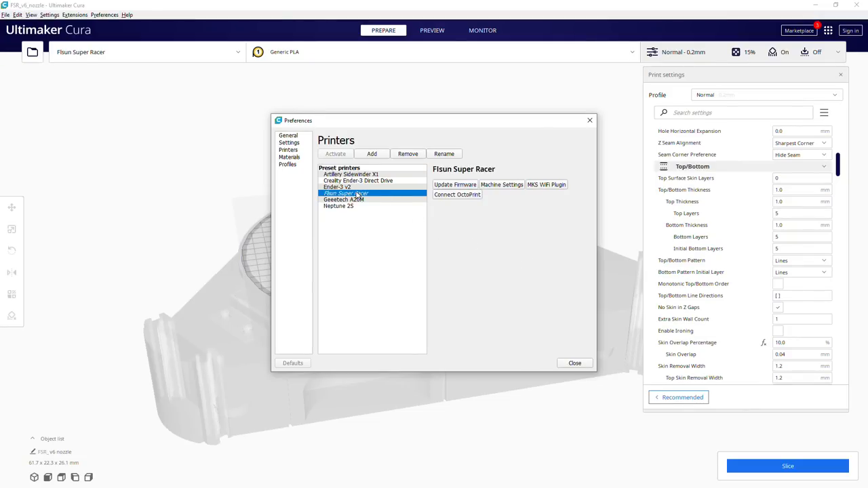
- Open the Add Printer wizard from the Printers preferences
{"action": "left_click", "coordinate": [372, 153]}
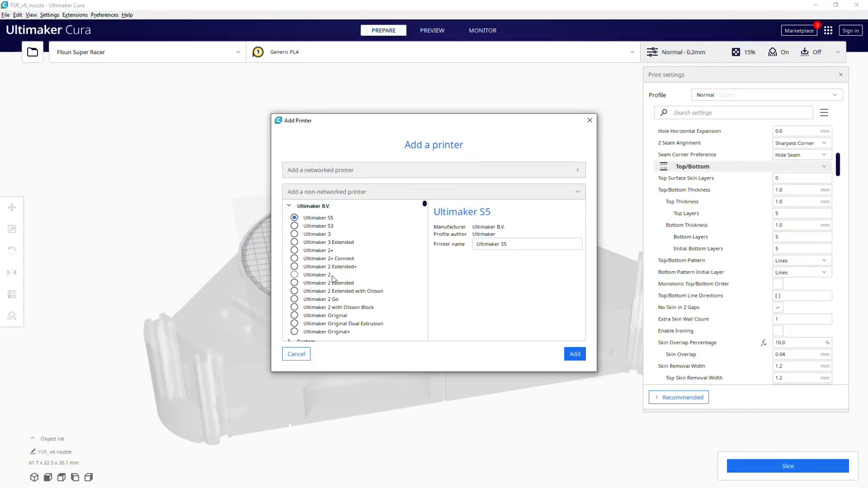
- Add the Flsun Super Racer printer from the Flsun group of non-networked printers
{"action": "left_click", "coordinate": [289, 206]}
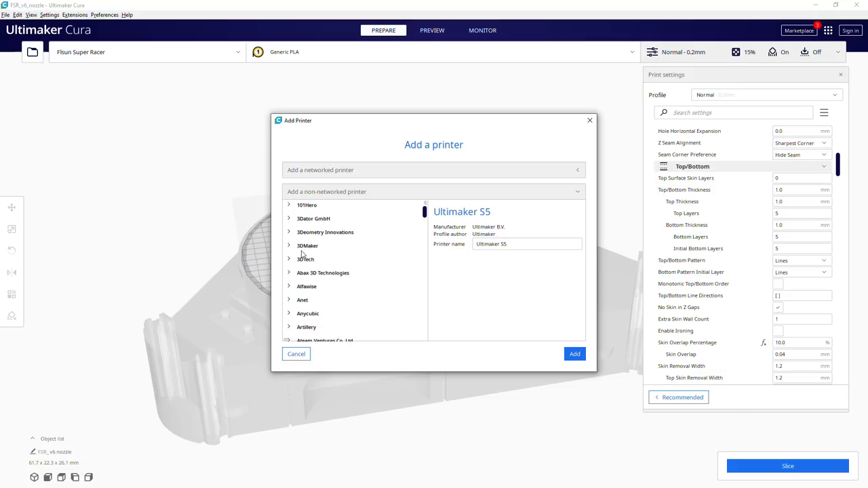
{"action": "scroll", "scroll_direction": "down", "scroll_amount": 3}
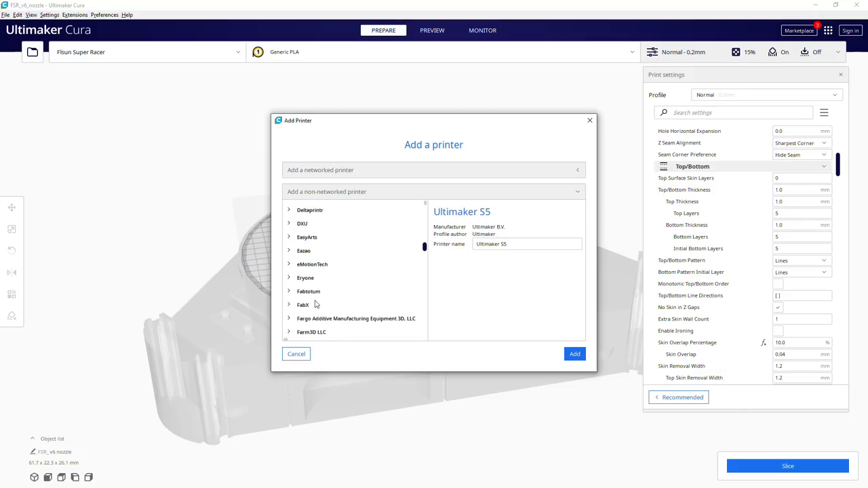
{"action": "scroll", "scroll_direction": "down", "scroll_amount": 3}
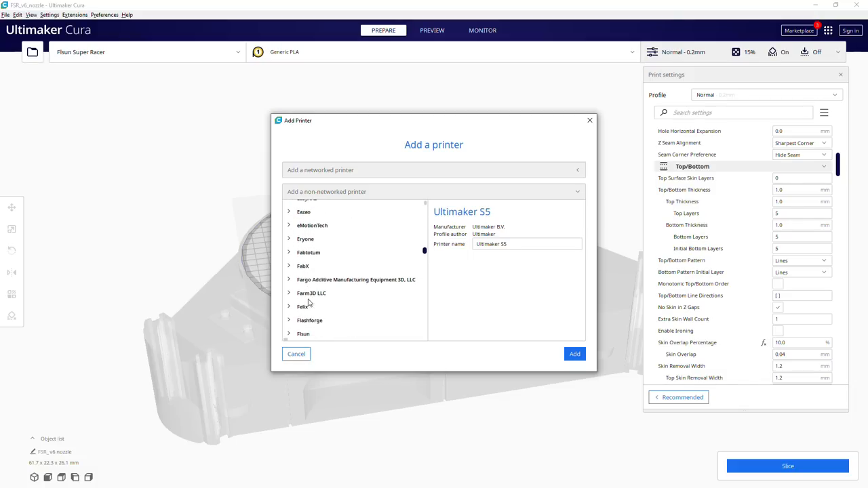
{"action": "scroll", "scroll_direction": "down", "scroll_amount": 3}
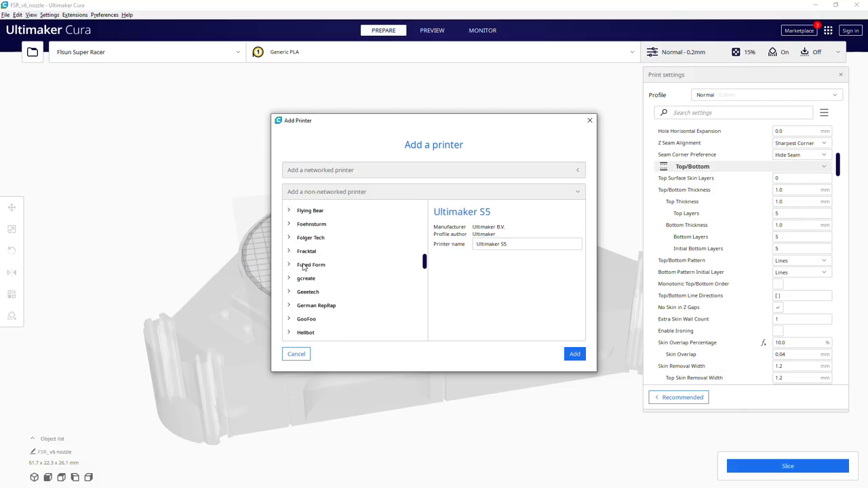
{"action": "left_click", "coordinate": [303, 215]}
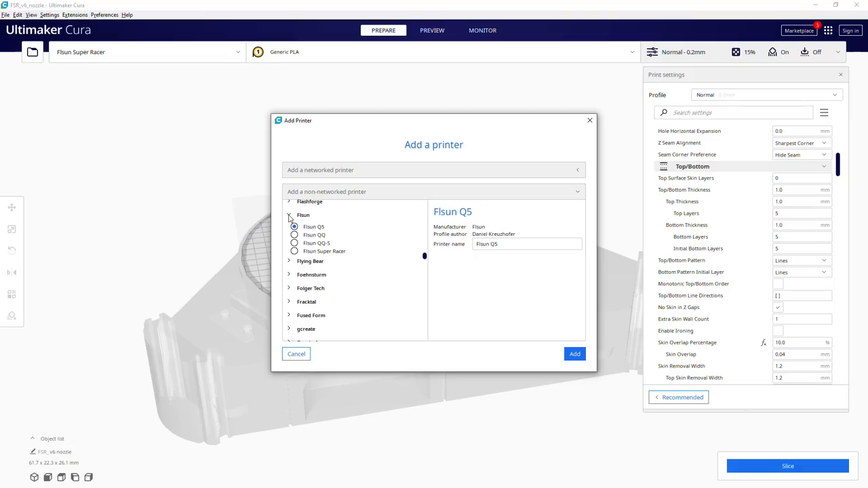
{"action": "left_click", "coordinate": [294, 251]}
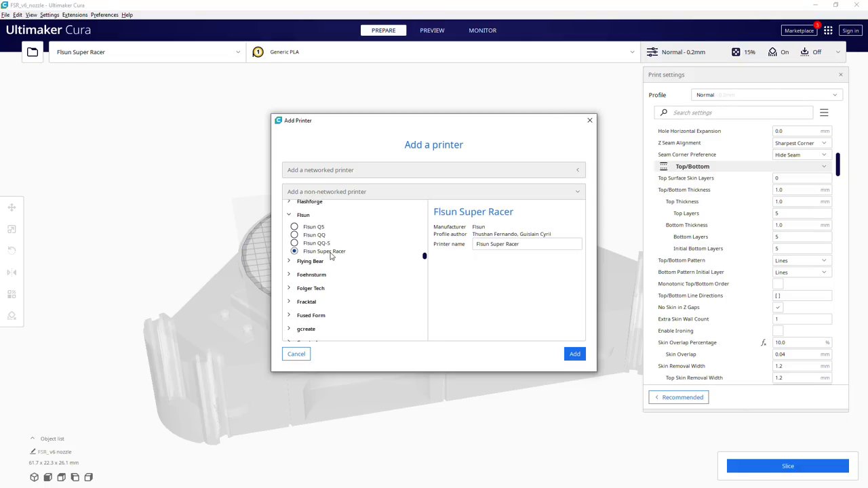
{"action": "left_click", "coordinate": [575, 353]}
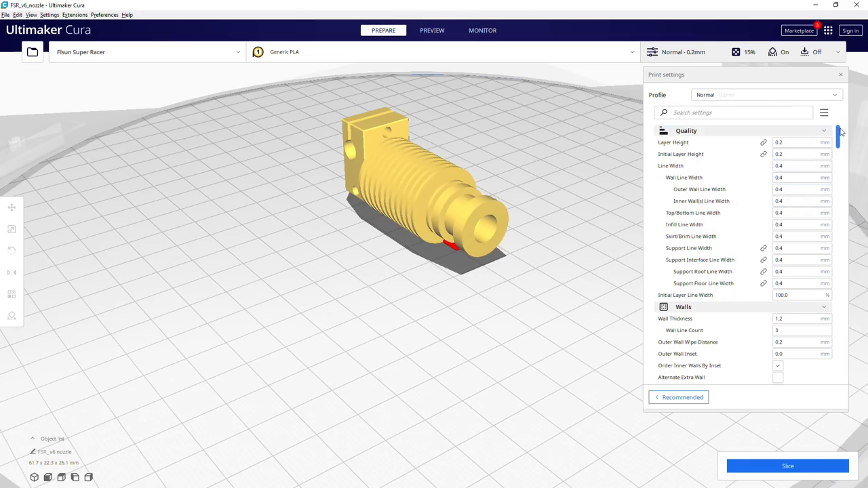
- Check the Speed section: print and infill speeds 150 mm/s, travel 180 mm/s
{"action": "scroll", "scroll_direction": "down", "scroll_amount": 3}
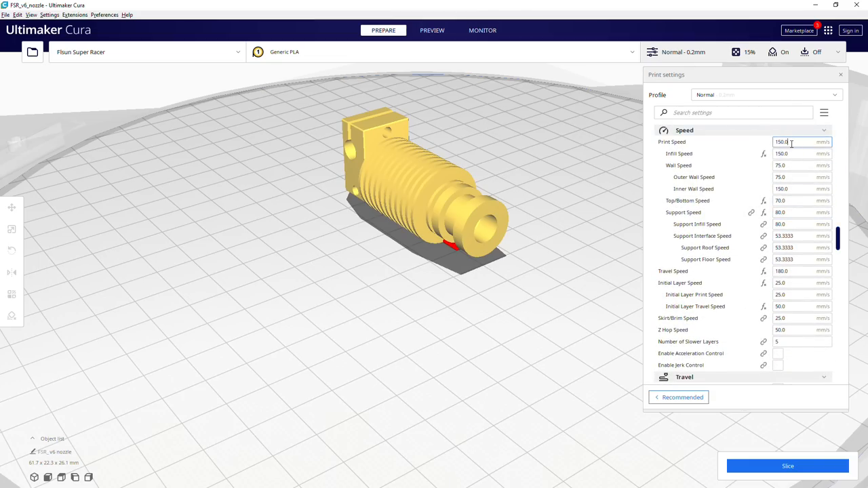
{"action": "left_click", "coordinate": [800, 153]}
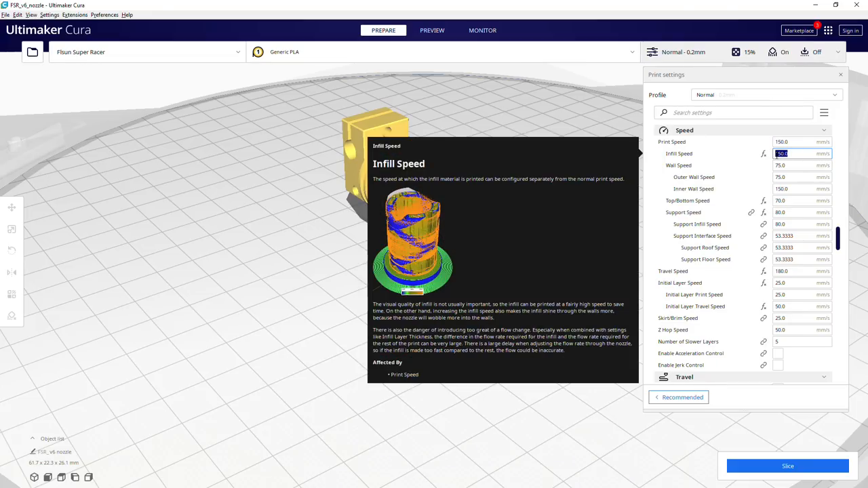